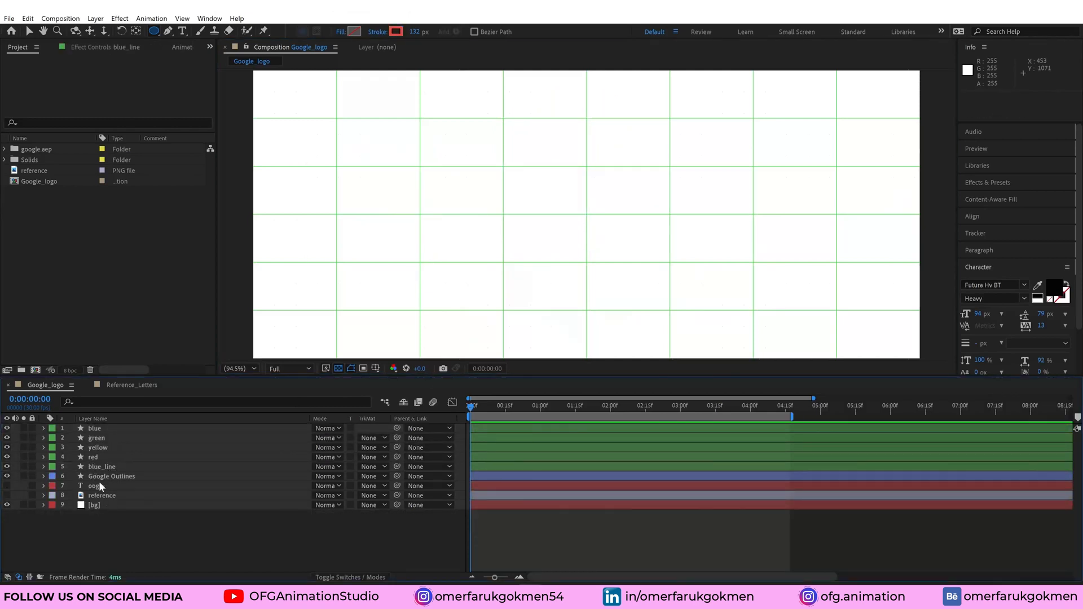
- Keyframe blue_line Trim Paths Start from 100% at 0:00 to a low value at 0:00:10
{"action": "left_click", "coordinate": [100, 466]}
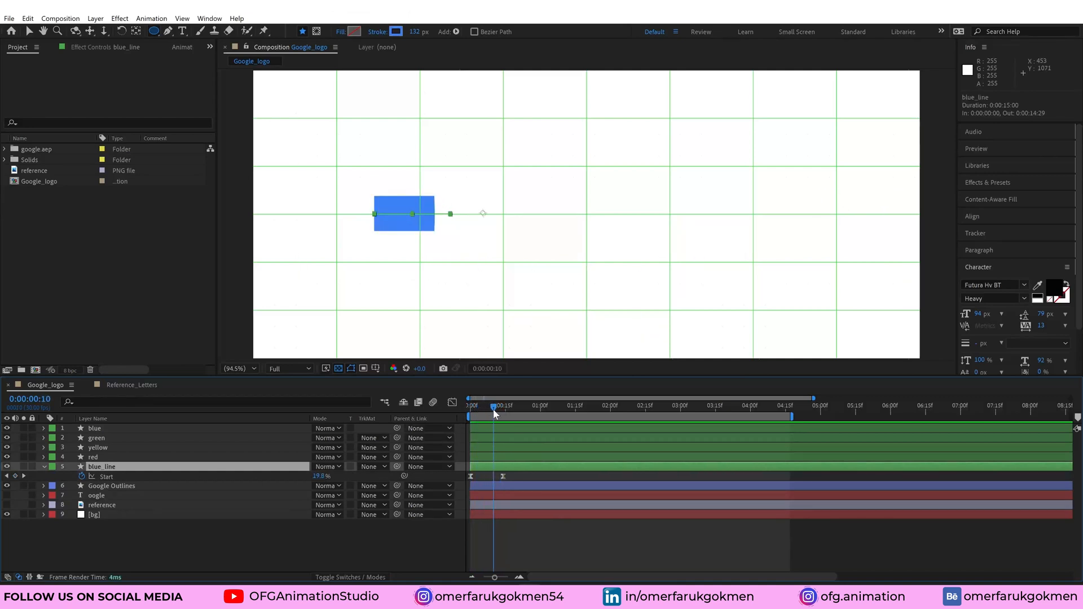
{"action": "left_click", "coordinate": [496, 405]}
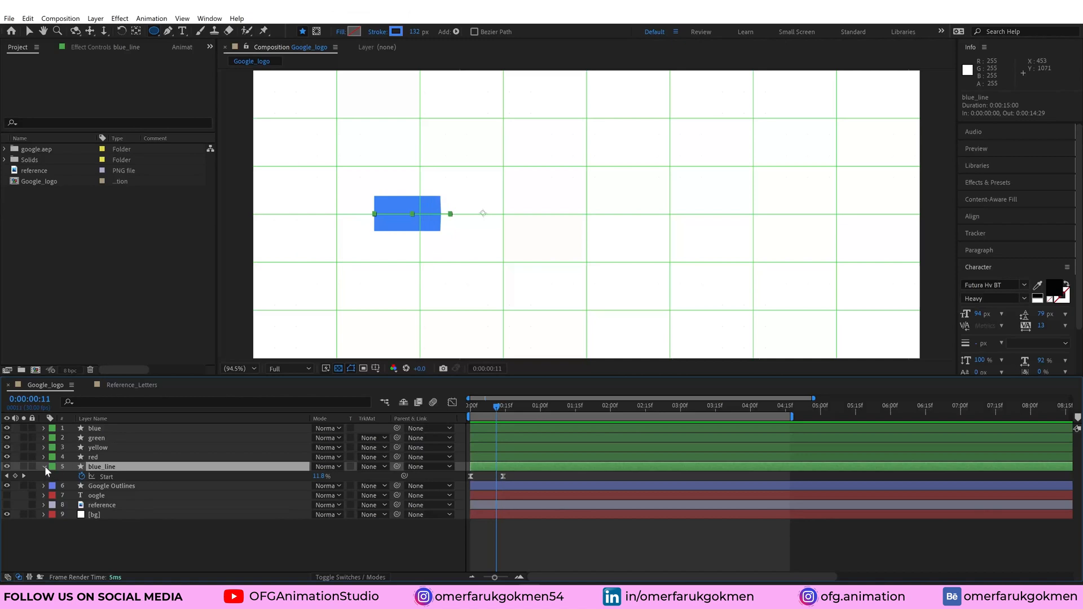
{"action": "left_click", "coordinate": [44, 466]}
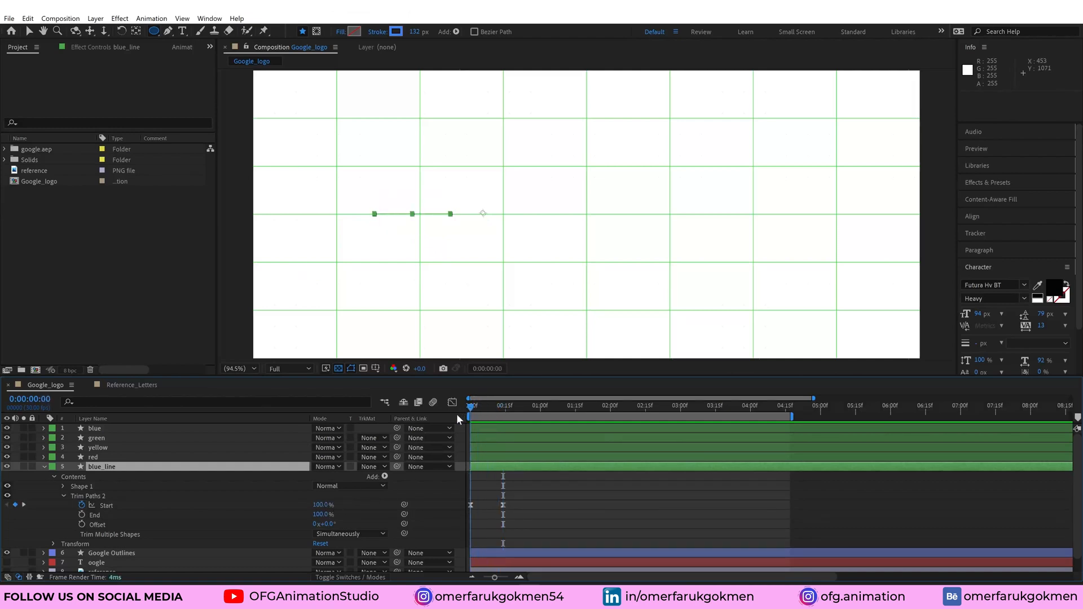
- Keyframe Trim Paths End on the red and yellow arcs from 0% to full, then check an early frame
{"action": "left_click", "coordinate": [91, 457]}
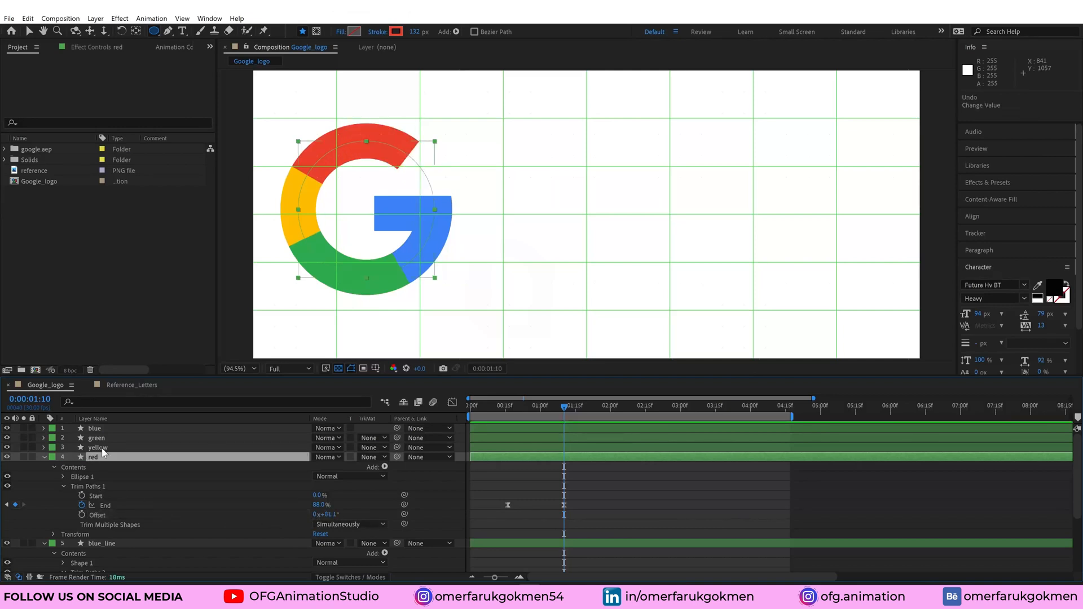
{"action": "left_click", "coordinate": [97, 446]}
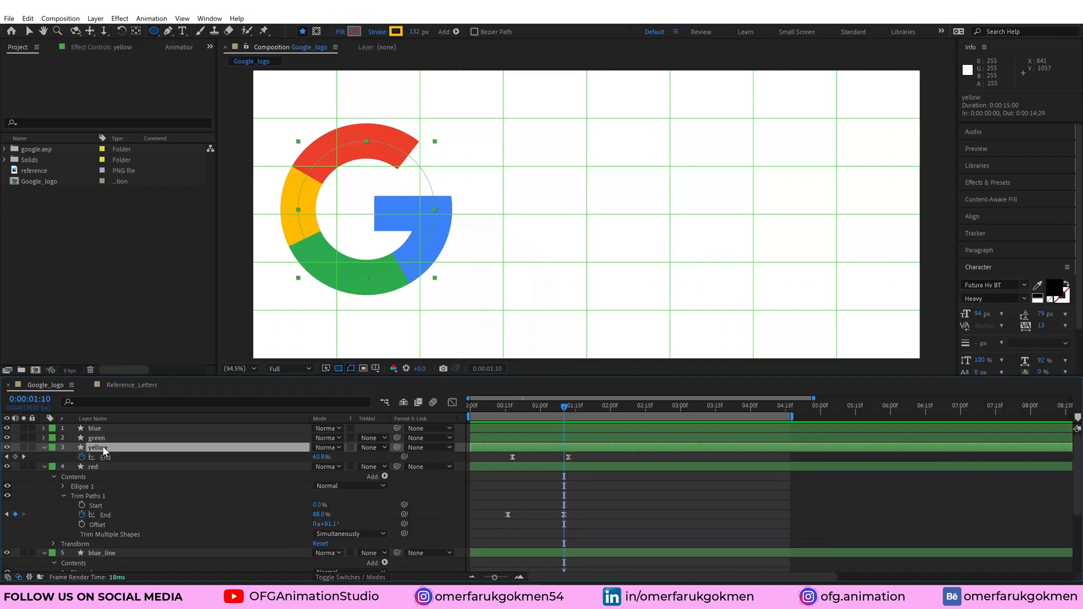
{"action": "left_click", "coordinate": [515, 405]}
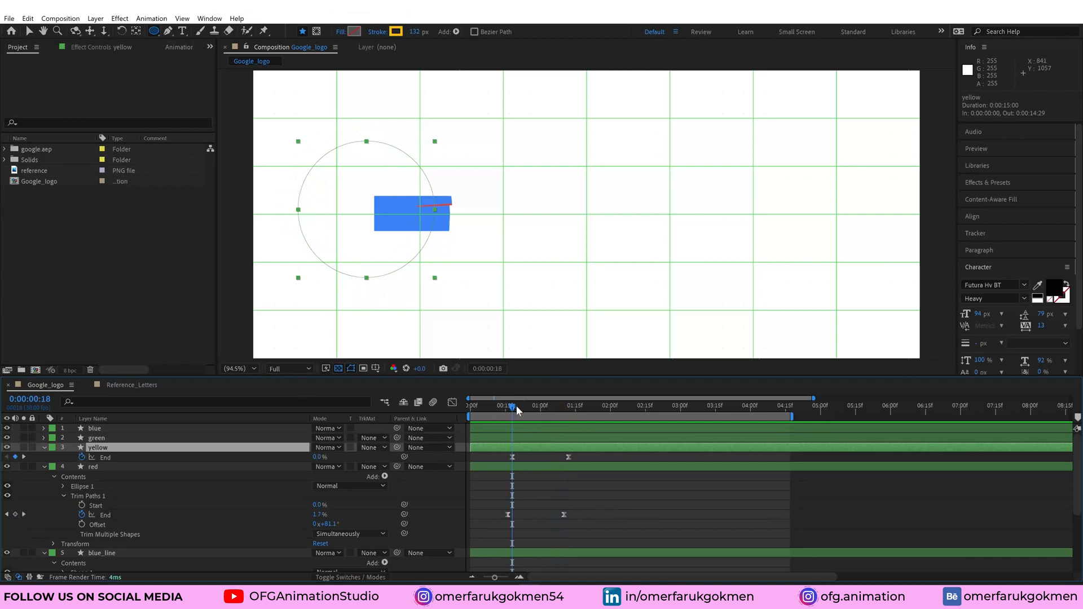
{"action": "left_click", "coordinate": [568, 406]}
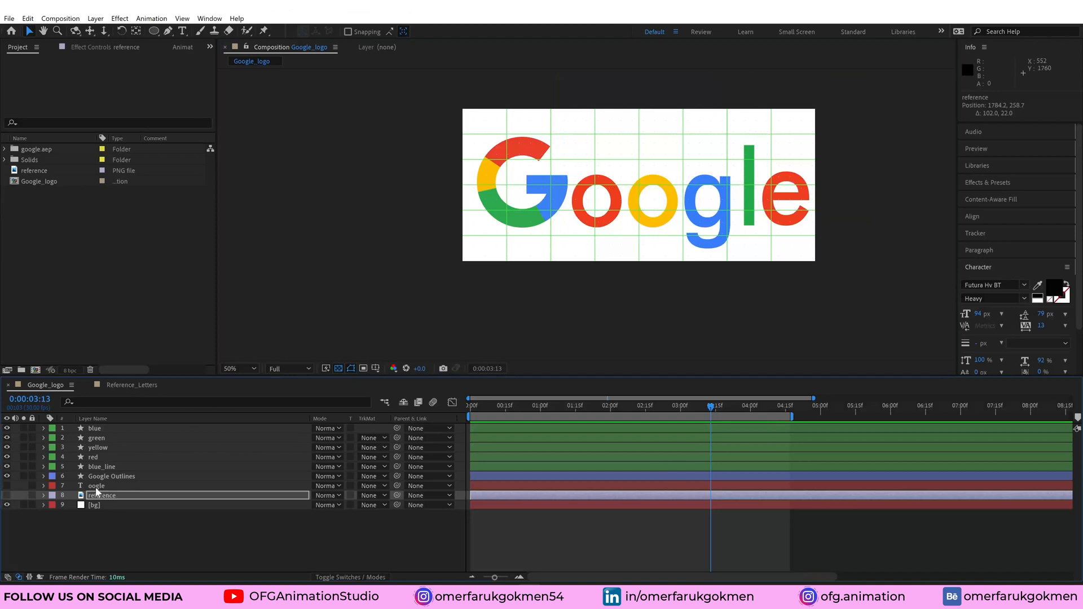
- Enable the black oogle text in Futura Hv BT Heavy above the reference Google logo
{"action": "left_click", "coordinate": [96, 485]}
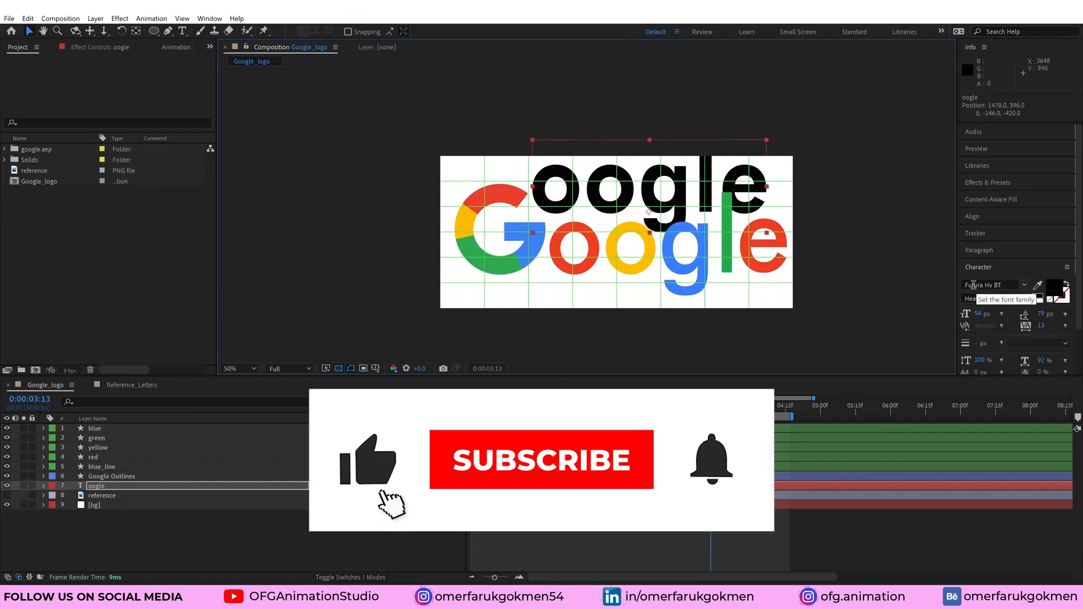
{"action": "left_click", "coordinate": [540, 459]}
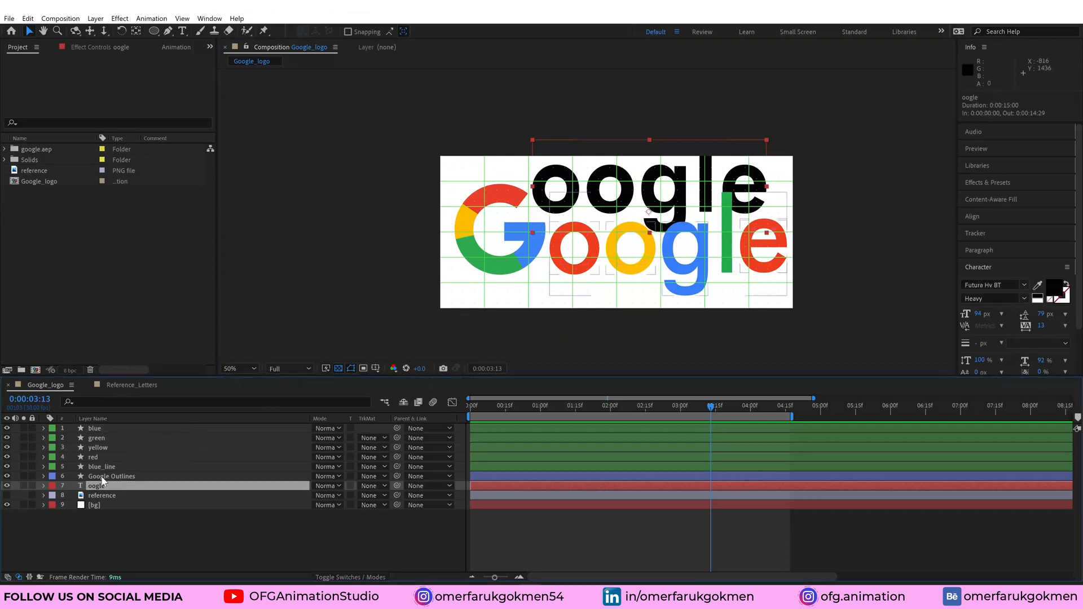
- Convert the oogle text layer to shapes via Create Shapes from Text
{"action": "right_click", "coordinate": [97, 485]}
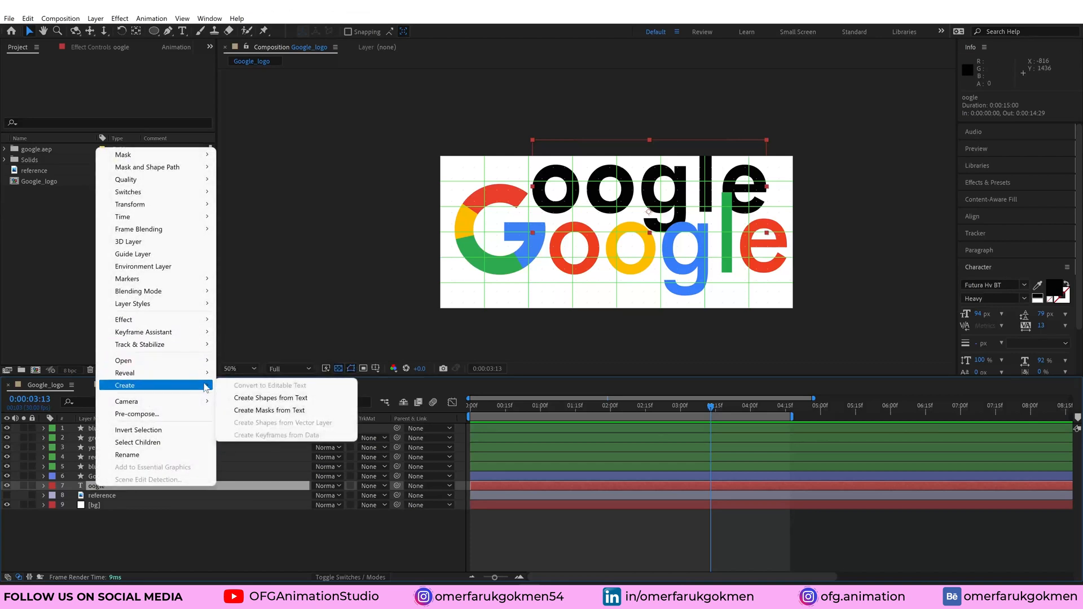
{"action": "mouse_move", "coordinate": [269, 397]}
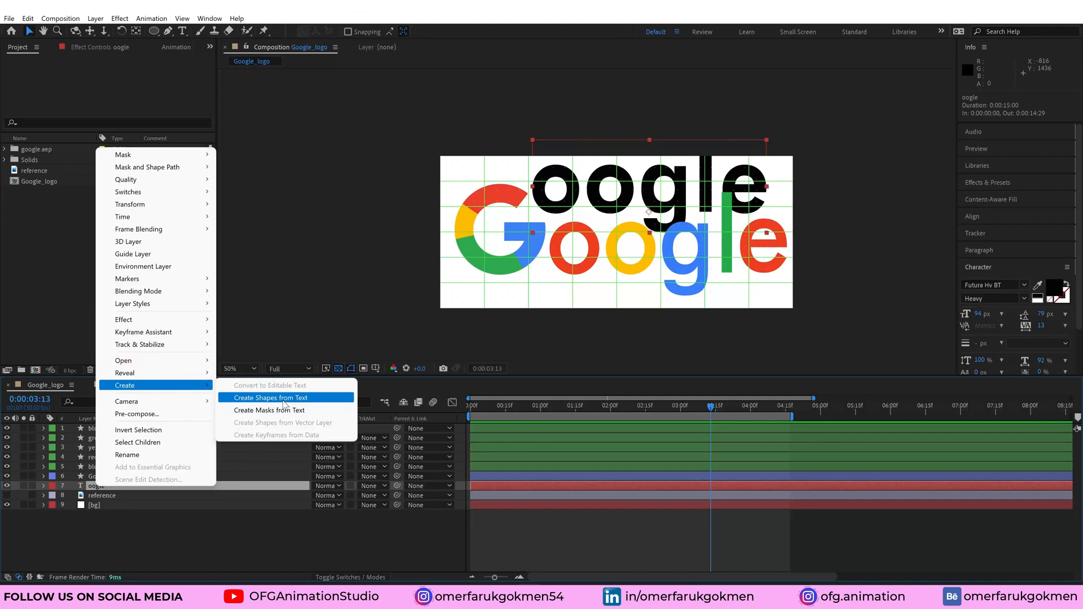
{"action": "left_click", "coordinate": [270, 397]}
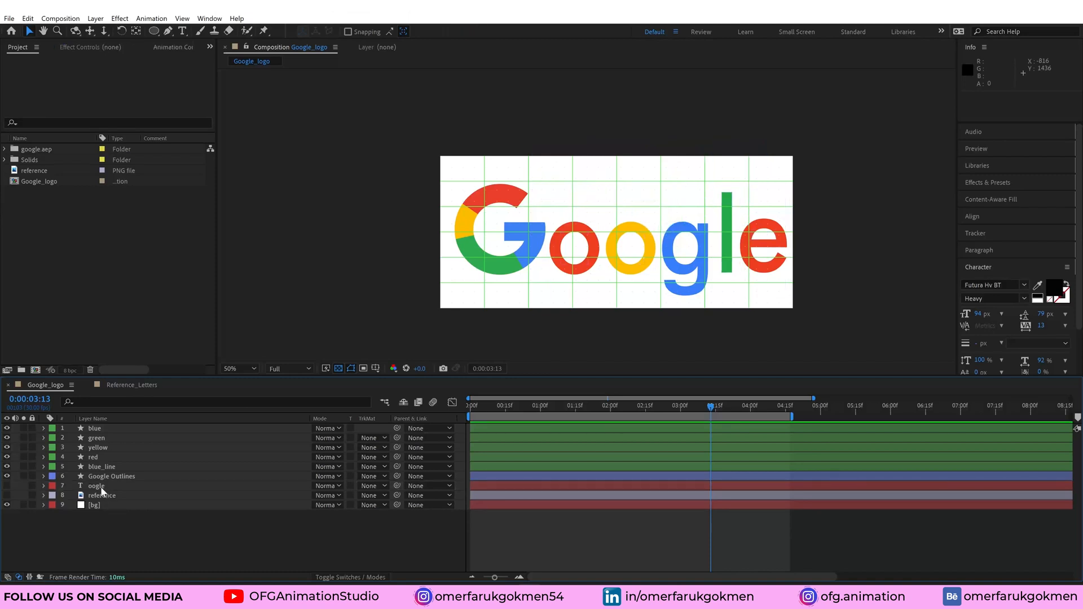
- Expand Google Outlines Contents and keyframe each o's Position and Opacity 0% to 100%, offset in time
{"action": "left_click", "coordinate": [96, 485]}
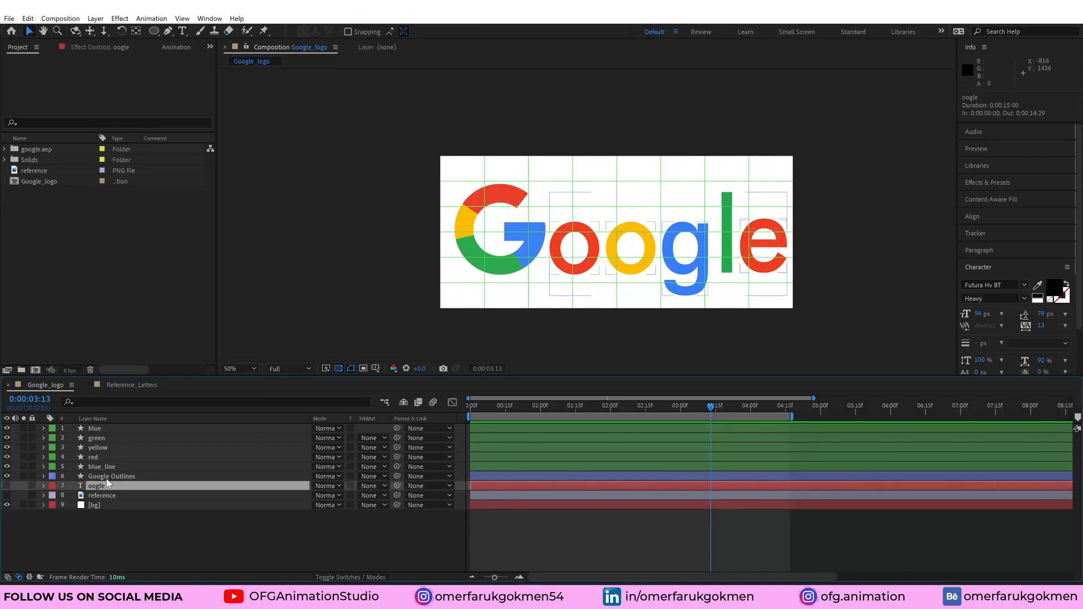
{"action": "left_click", "coordinate": [111, 476]}
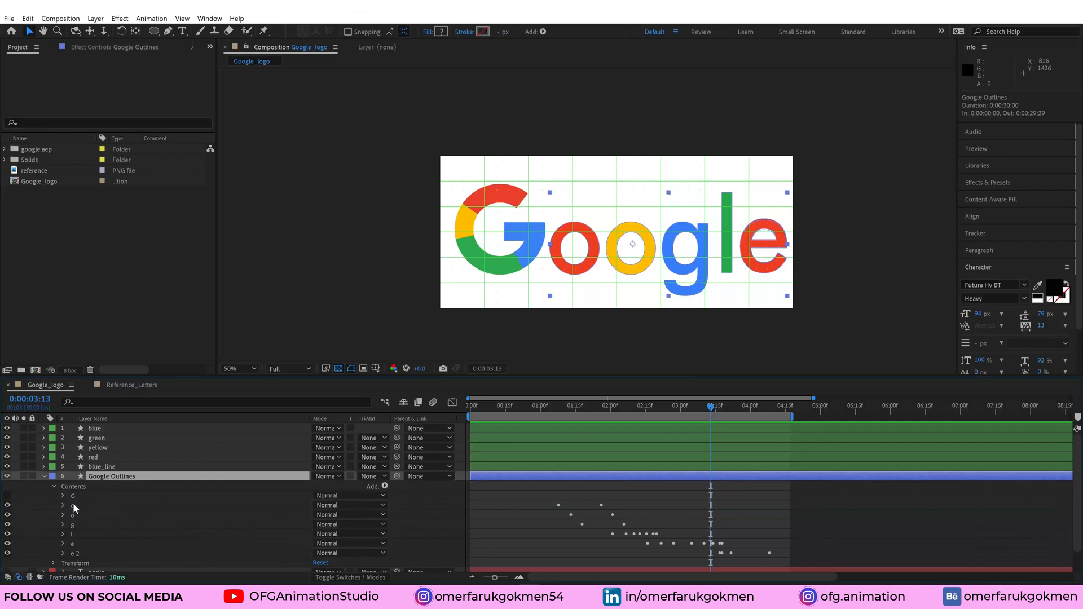
{"action": "left_click", "coordinate": [72, 515]}
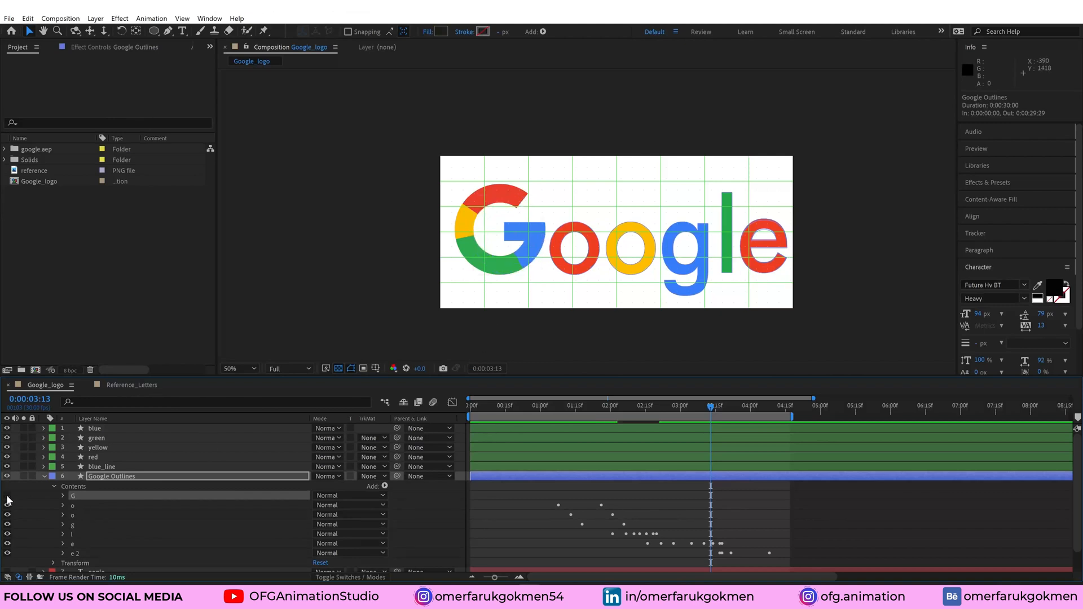
{"action": "left_click", "coordinate": [72, 514]}
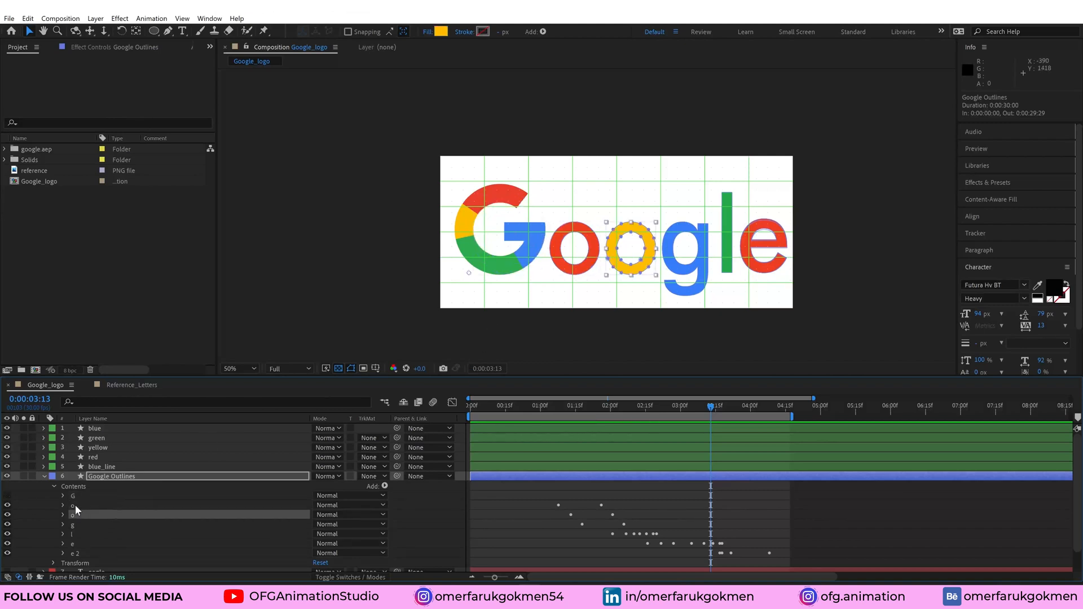
{"action": "left_click", "coordinate": [63, 515]}
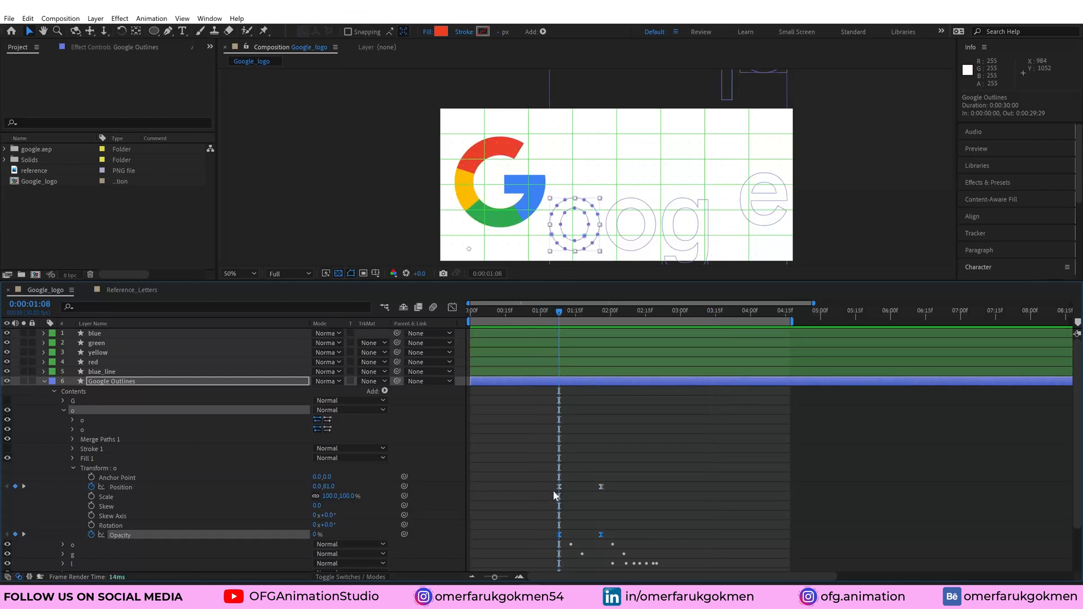
{"action": "mouse_move", "coordinate": [561, 512]}
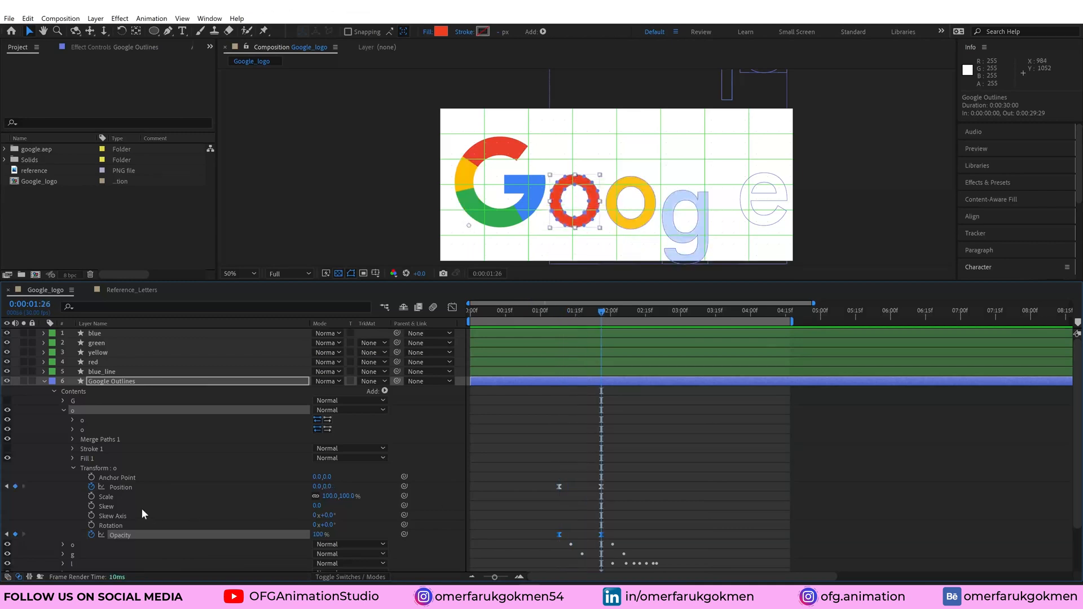
{"action": "mouse_move", "coordinate": [608, 488]}
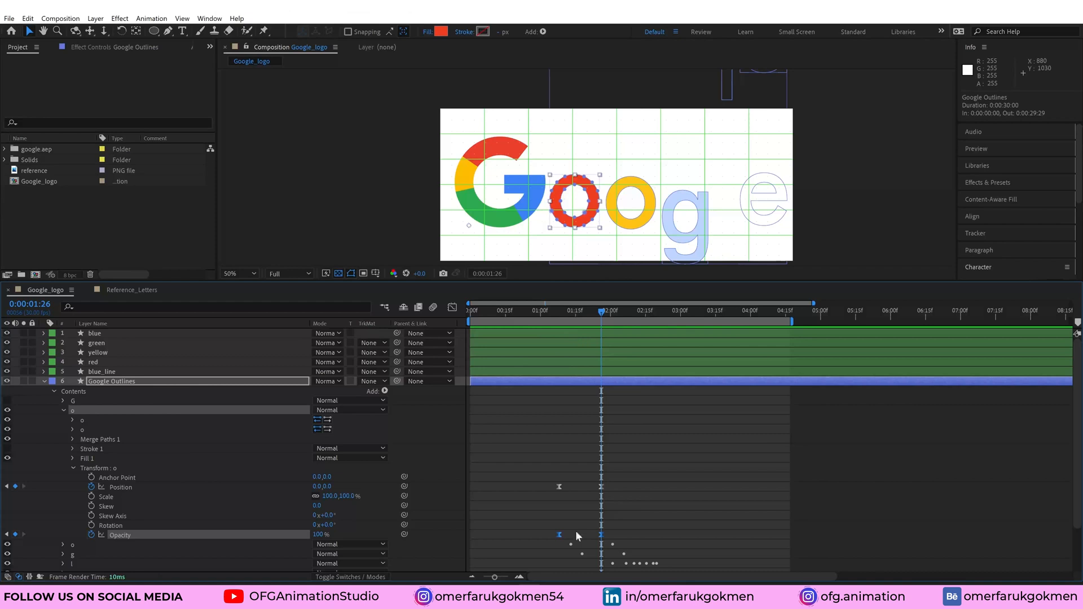
{"action": "mouse_move", "coordinate": [589, 548]}
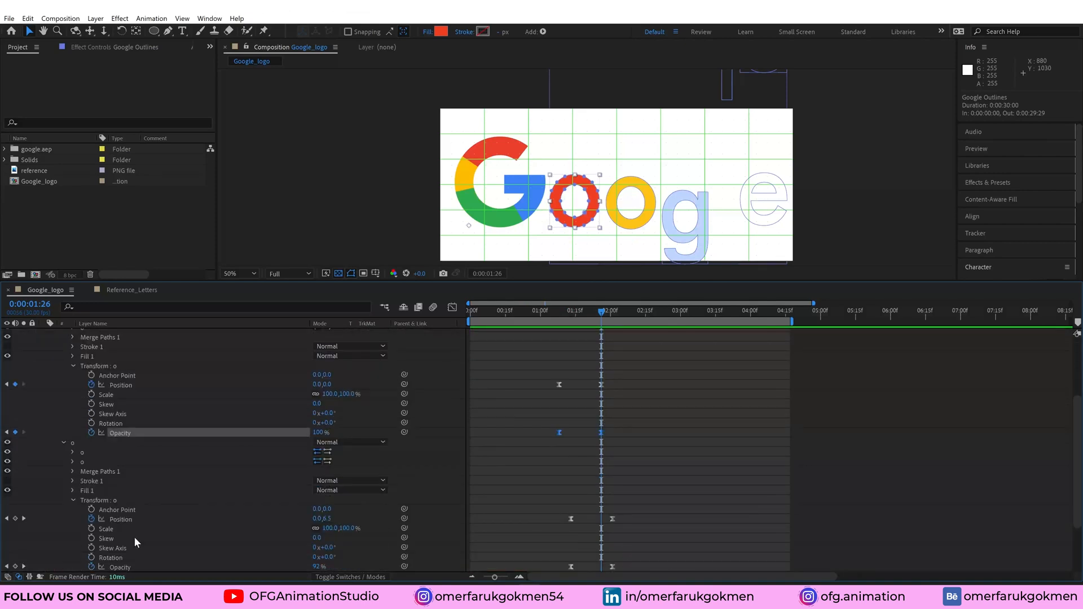
{"action": "scroll", "scroll_direction": "down", "scroll_amount": 3}
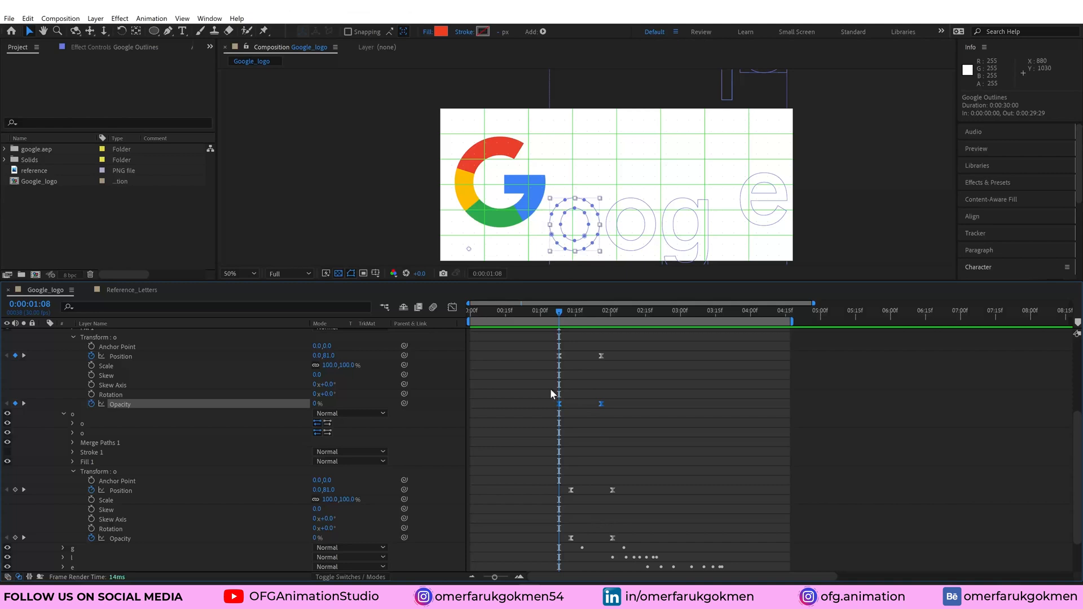
{"action": "scroll", "scroll_direction": "down", "scroll_amount": 3}
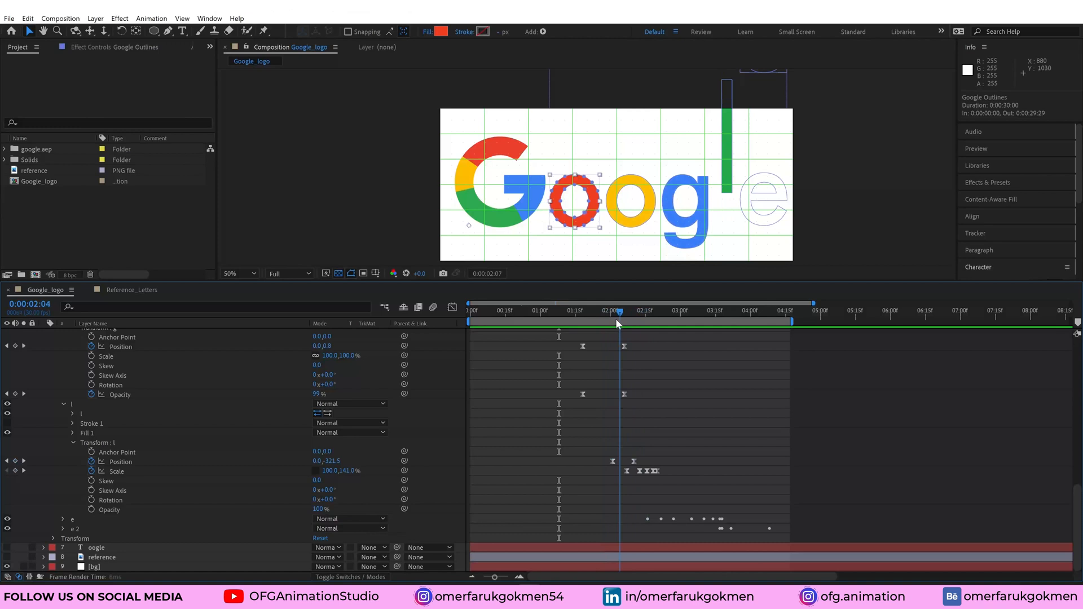
- Scrub the timeline to check the l's rise and its 141/72/110/100% scale bounce
{"action": "left_click_drag", "start_coordinate": [613, 311], "coordinate": [625, 312]}
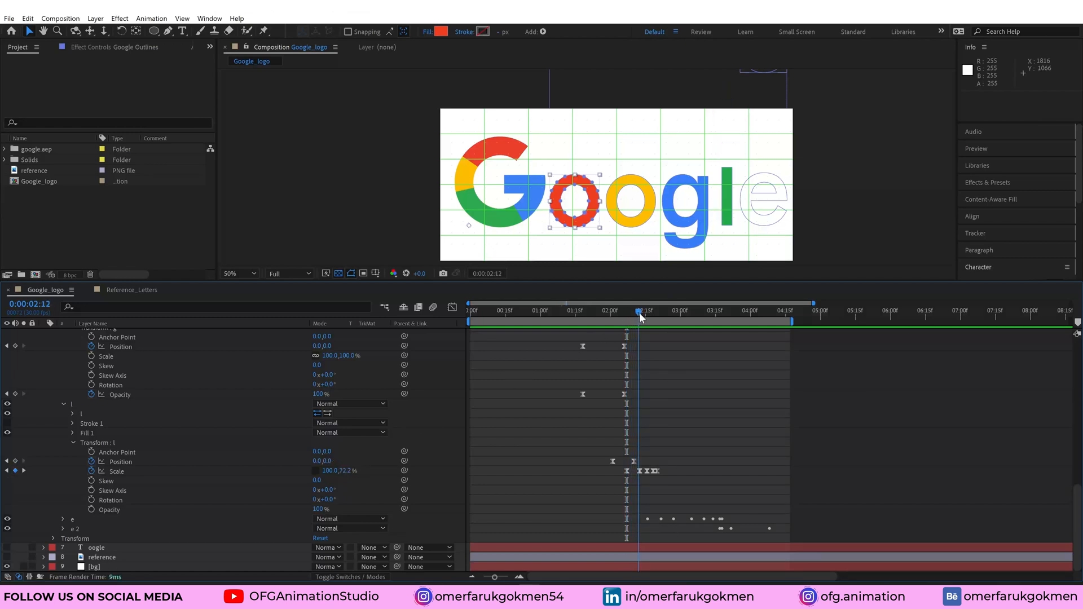
{"action": "left_click_drag", "start_coordinate": [636, 310], "coordinate": [647, 310]}
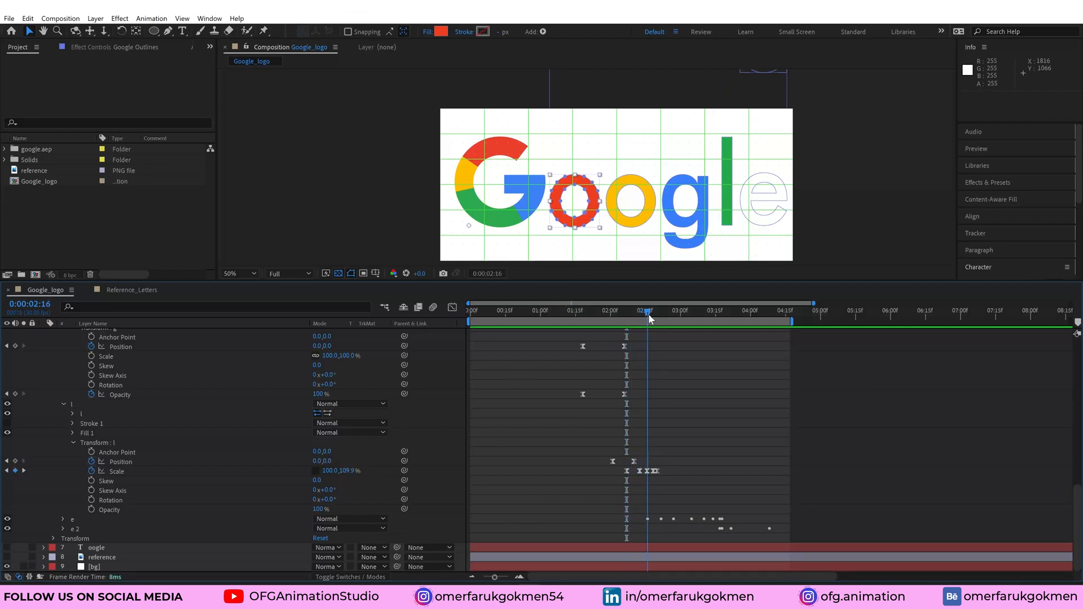
{"action": "left_click_drag", "start_coordinate": [648, 310], "coordinate": [654, 310]}
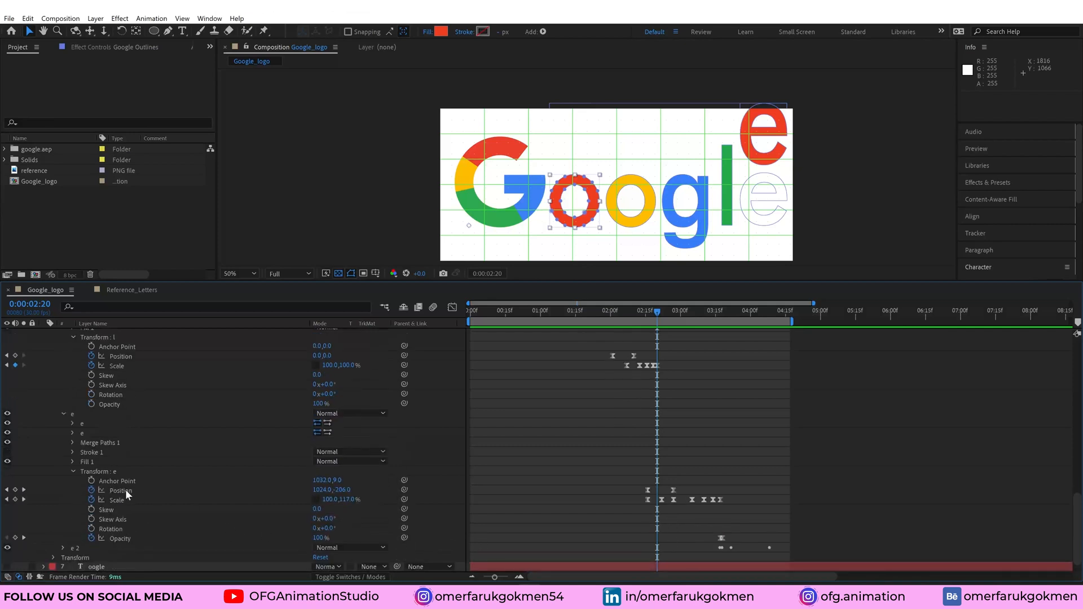
- Keyframe the e's Position dropping from above with Scale bounce keyframes to settle
{"action": "left_click", "coordinate": [657, 310]}
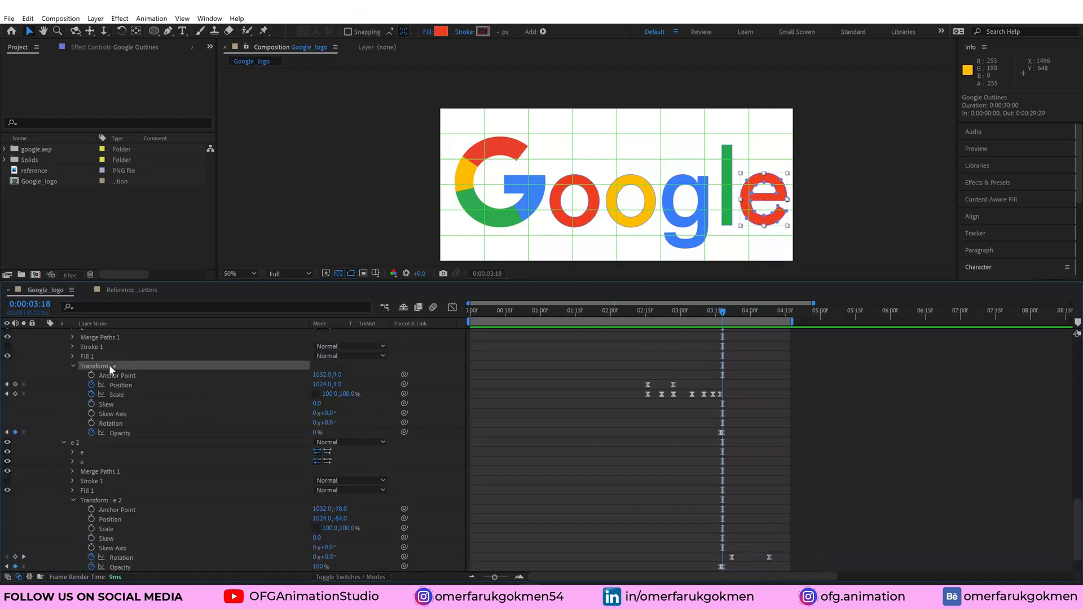
- Set e Opacity to 0% and e 2 to 100% at the same frame, with Rotation keyframes on e 2
{"action": "scroll", "scroll_direction": "down", "scroll_amount": 3}
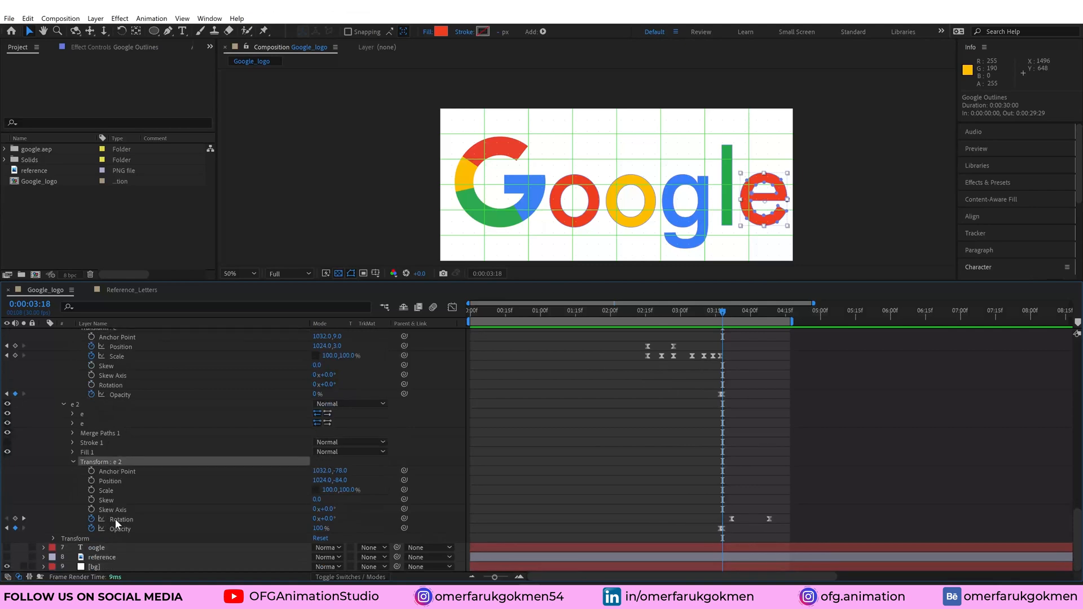
{"action": "mouse_move", "coordinate": [540, 531]}
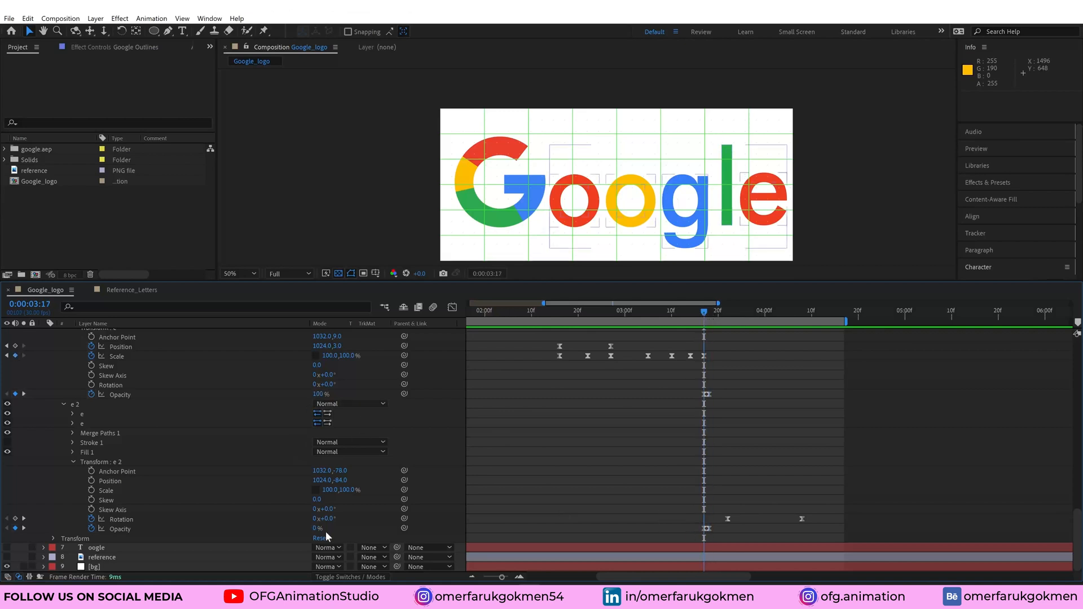
{"action": "mouse_move", "coordinate": [669, 350]}
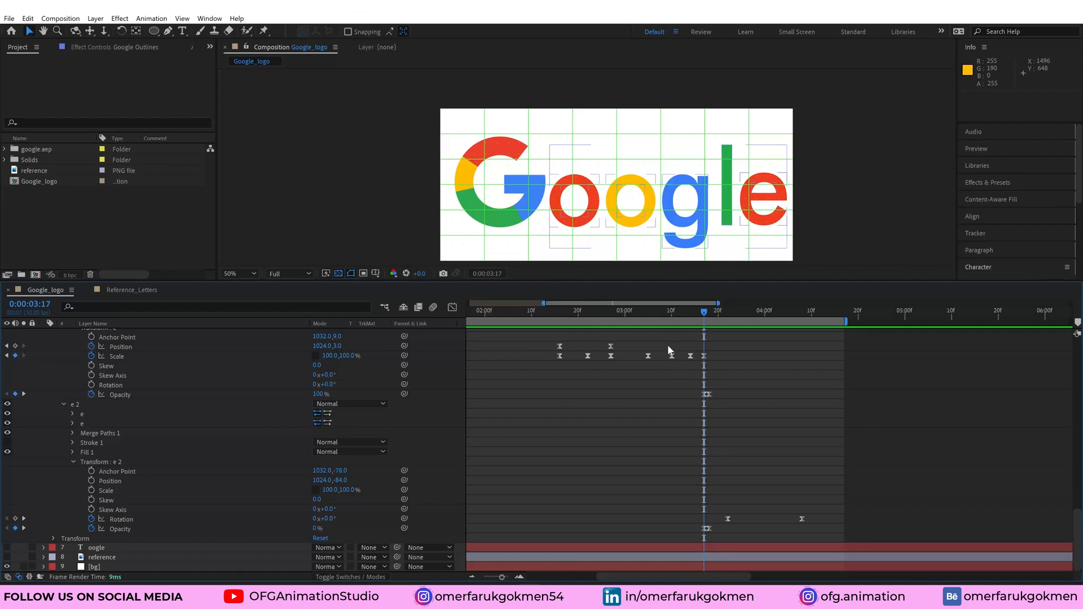